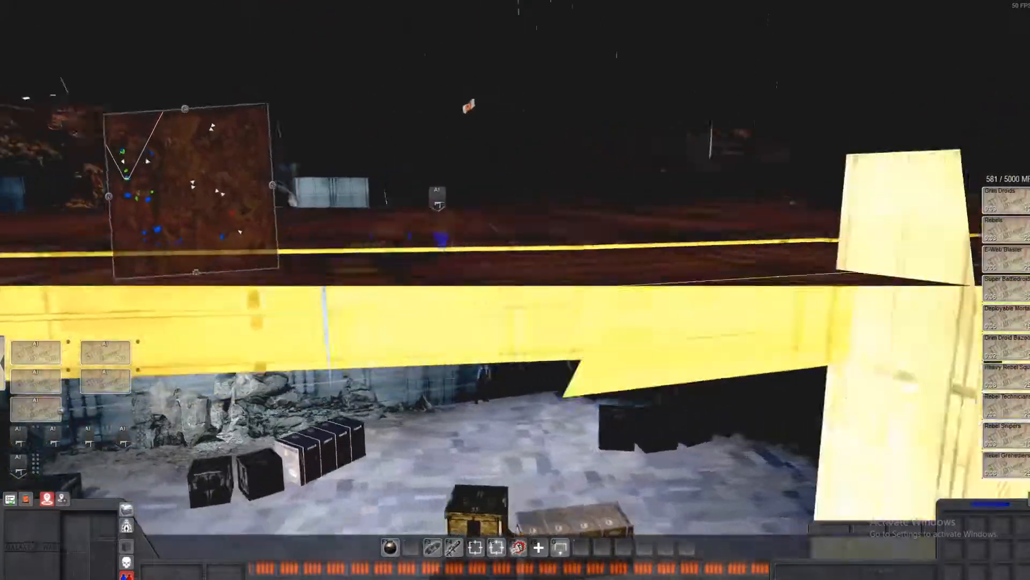
Zoom the camera out over the battlefield to bring the squad beside the burning wreck into view
scroll("down", 3)
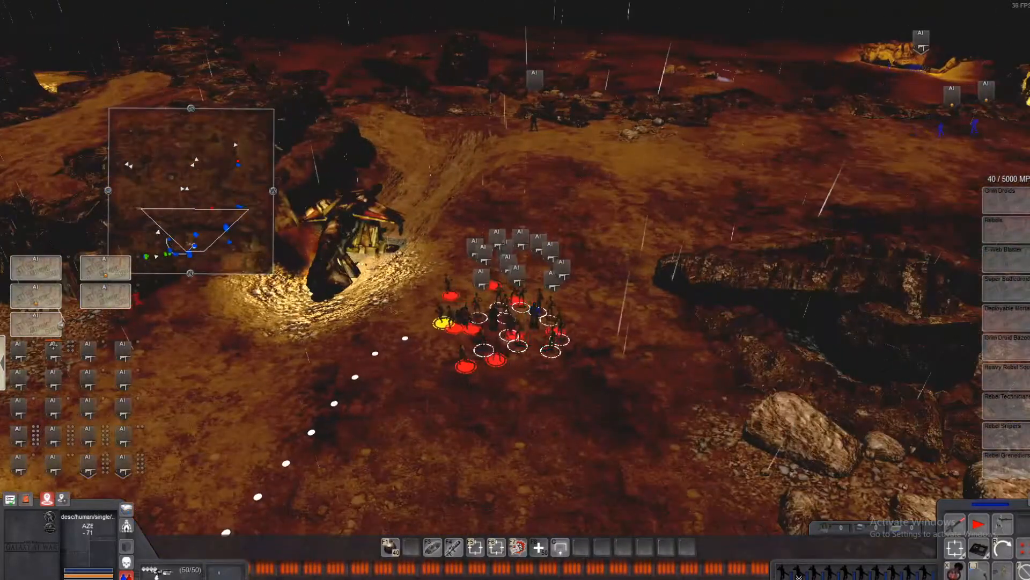
left_click_drag(597, 289, 519, 385)
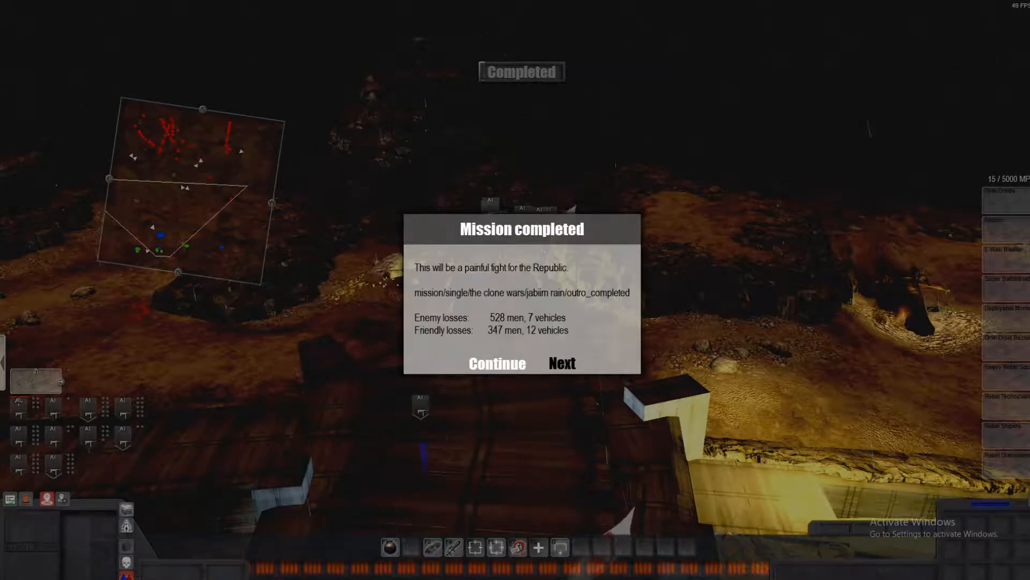
Dismiss the Mission completed losses summary with Continue and return to the desert battlefield
left_click(497, 363)
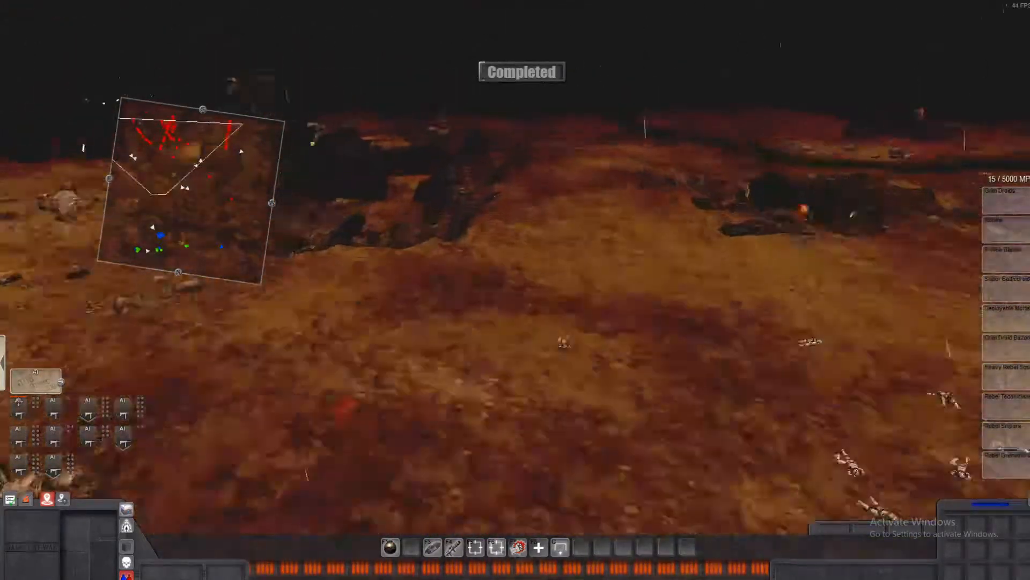